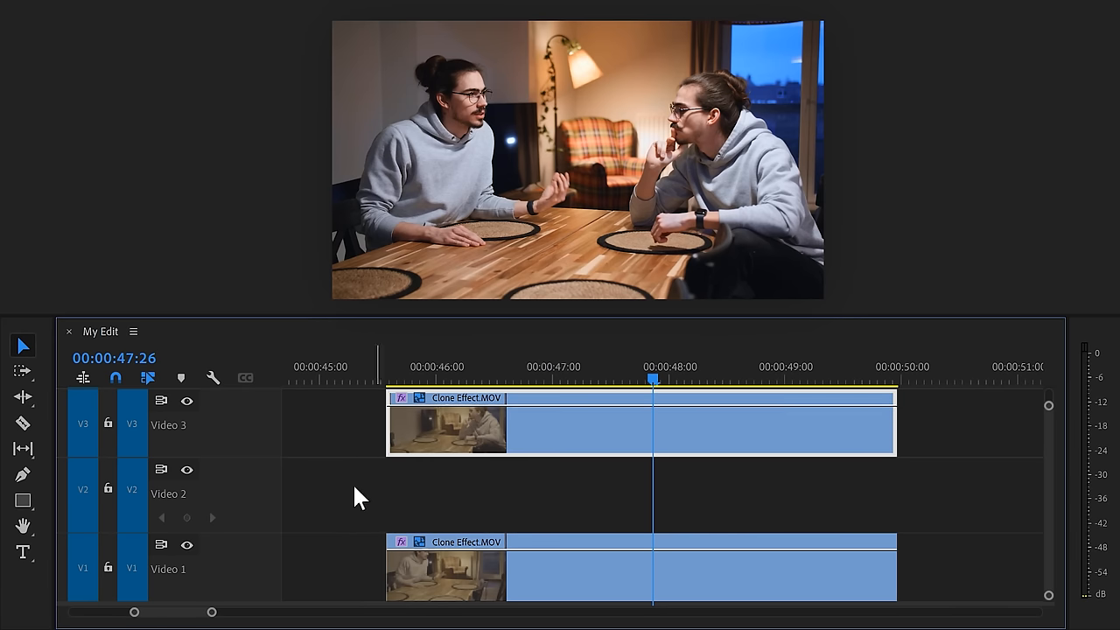
Select the top Clone Effect.MOV clip on V3 to show its Opacity settings in Effect Controls.
click(185, 401)
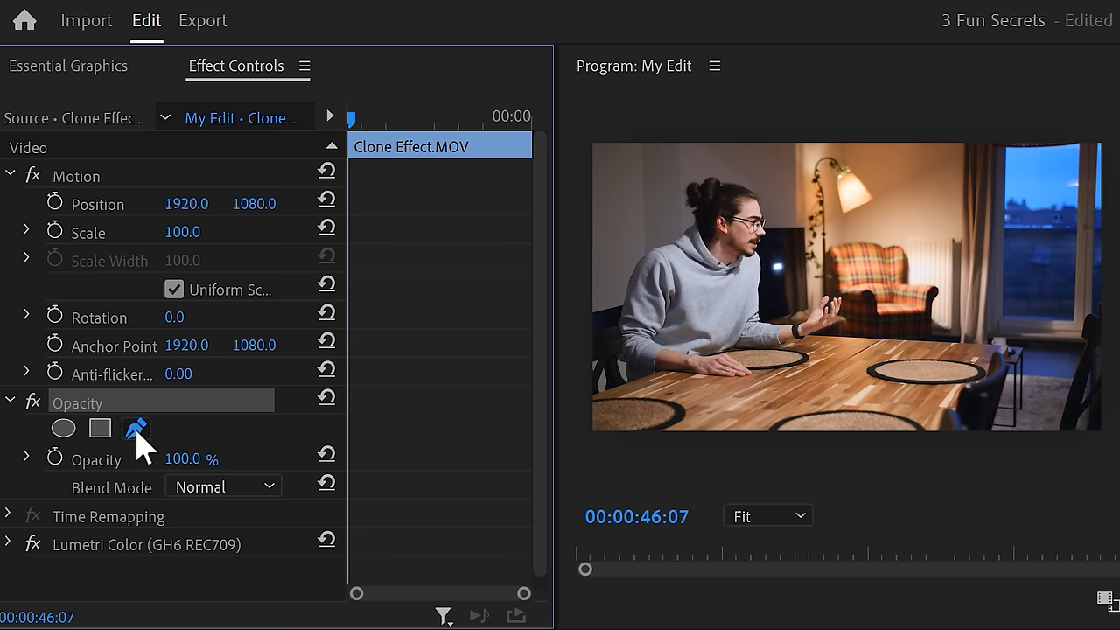
Start a Free draw Bezier opacity mask traced around the man at the table.
click(137, 427)
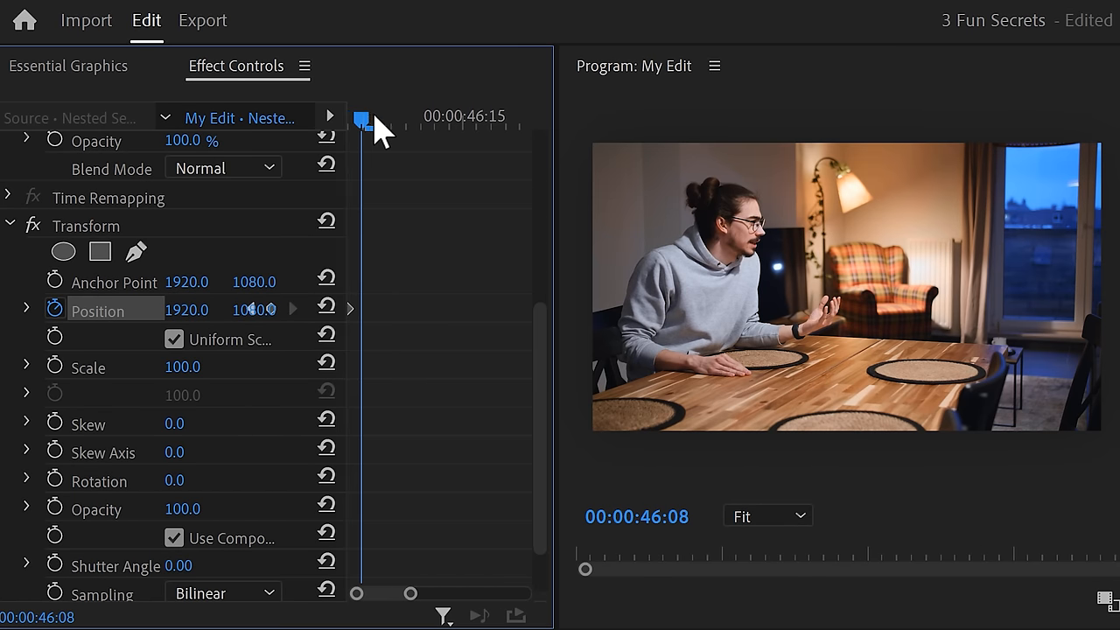
At 46:15, add a second Position keyframe with X 3870 so the clone sits beside the man.
drag(361, 119, 465, 119)
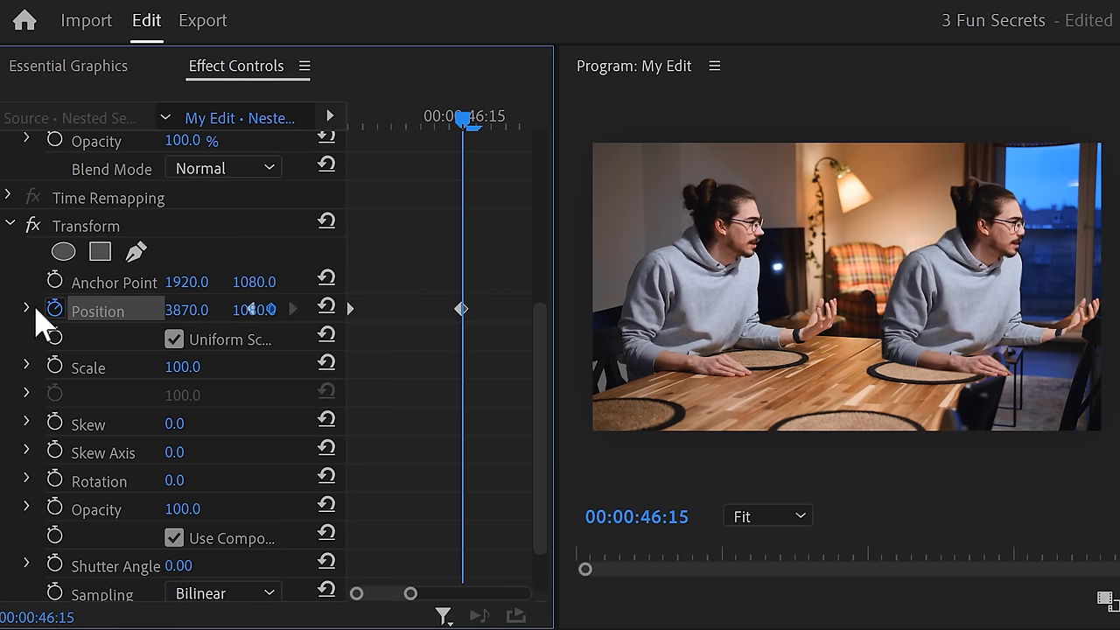
click(26, 308)
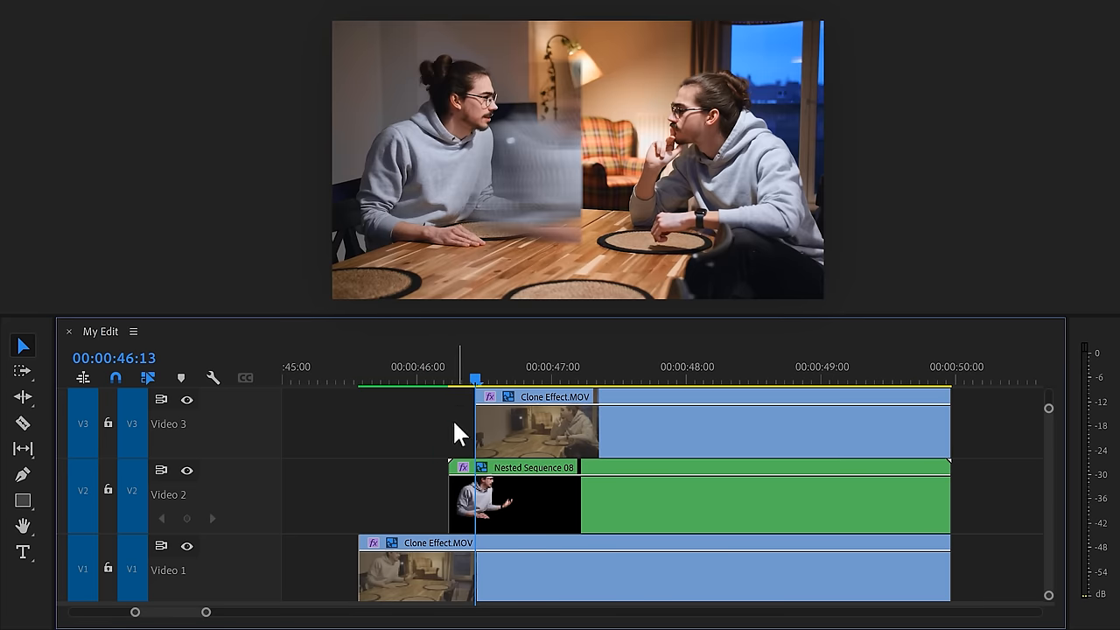
mouse_move(588, 139)
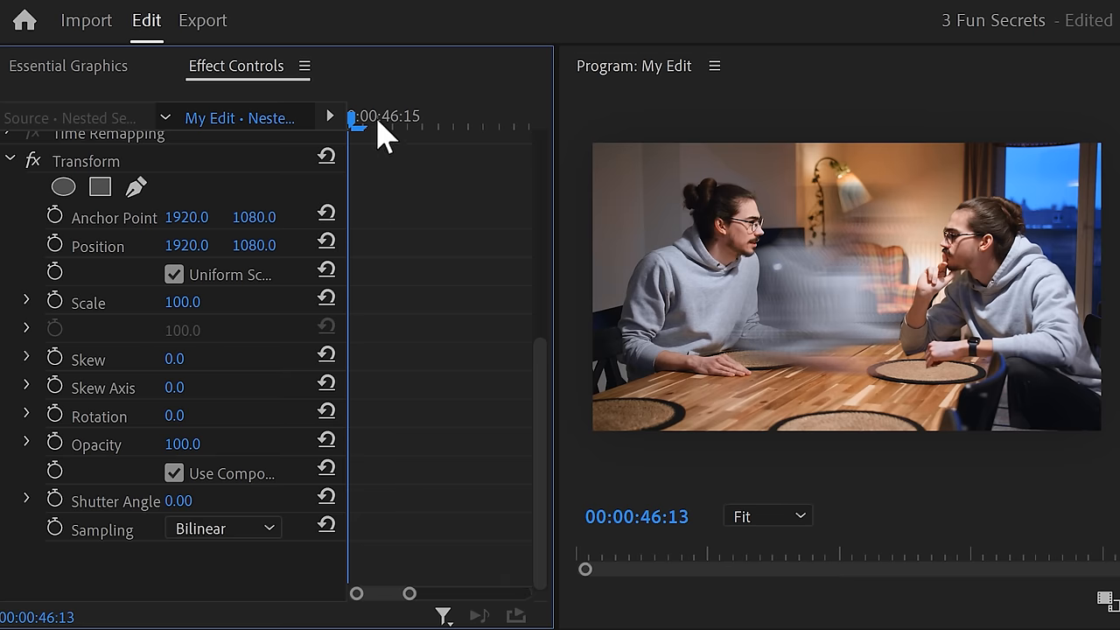
Keyframe the second clone's Position from 316 at the start back to 1920 at 46:15.
drag(354, 119, 455, 119)
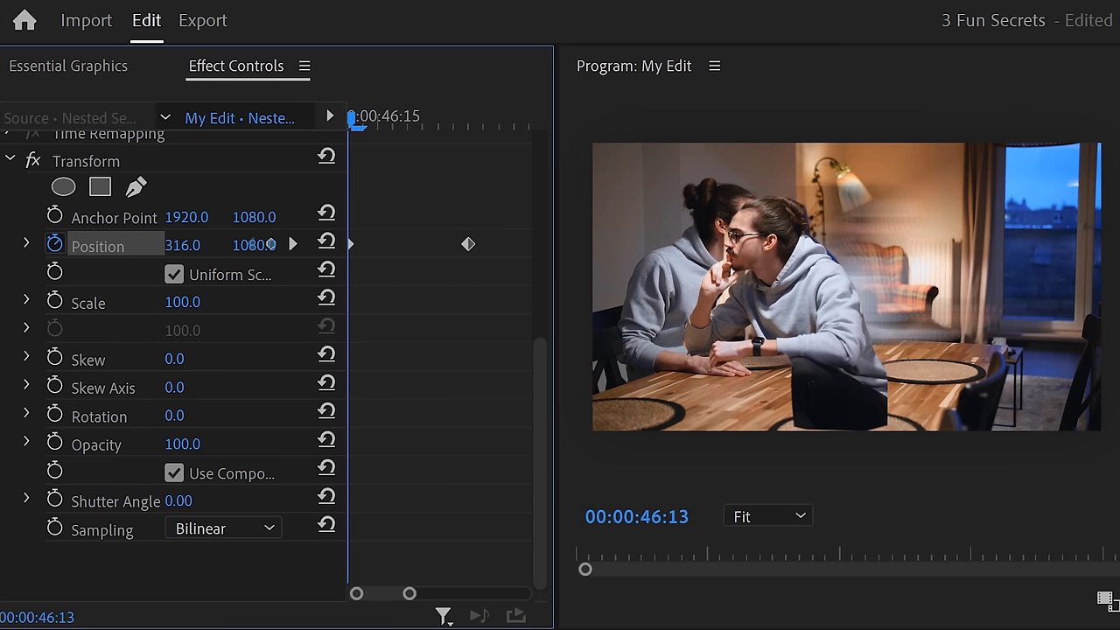
click(24, 245)
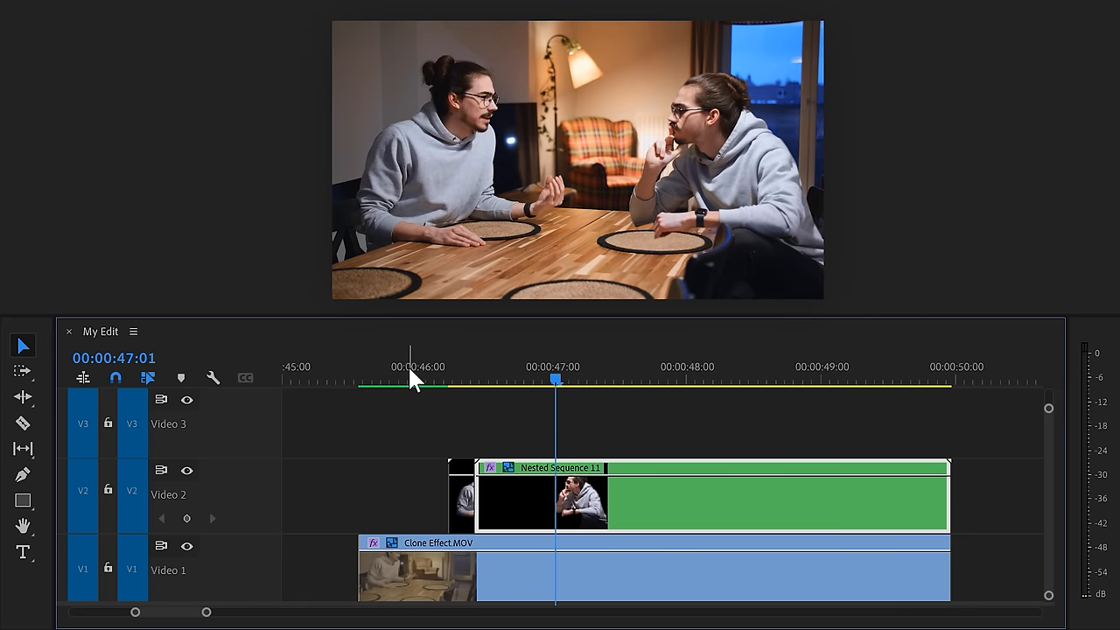
mouse_move(627, 270)
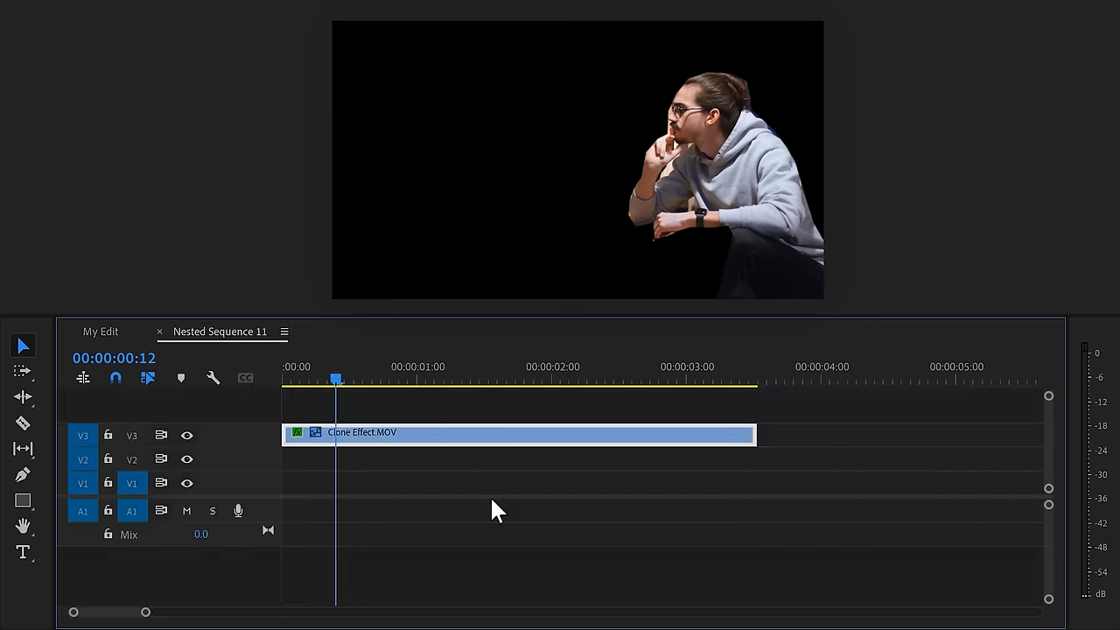
Copy the masked Clone Effect.MOV clip and paste it onto Video 3 of My Edit at 46:15.
key(ctrl+c)
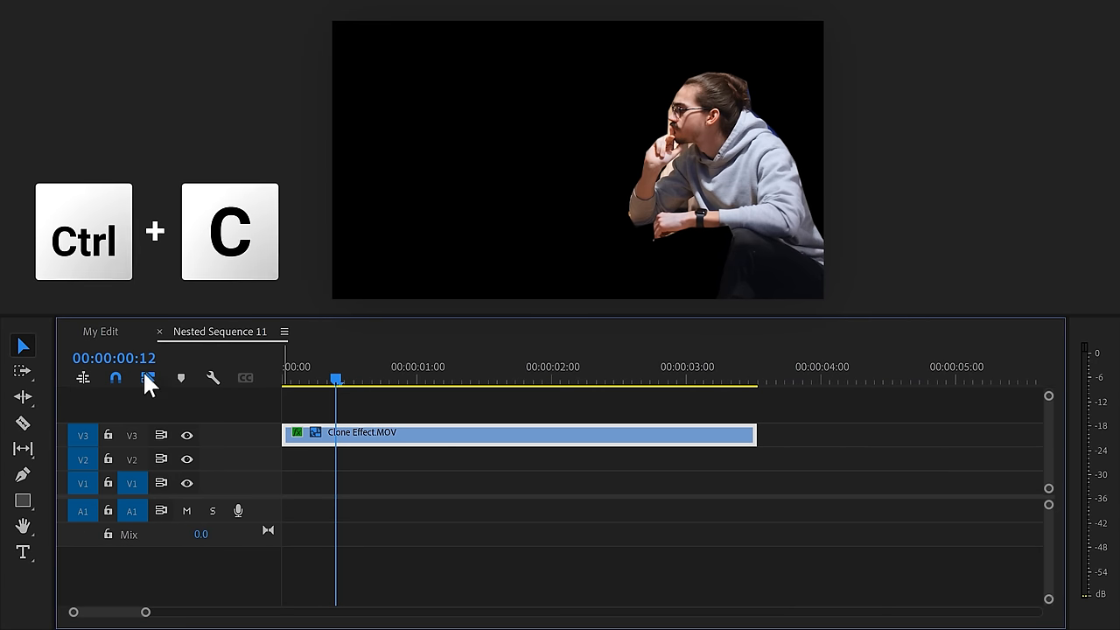
key(ctrl+v)
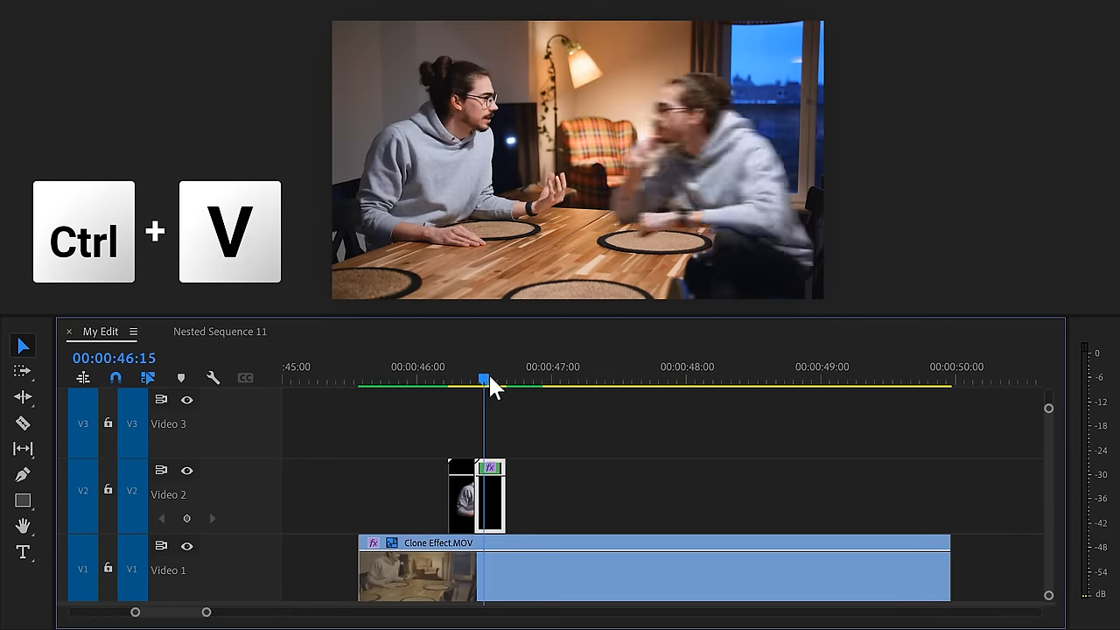
key(ctrl+v)
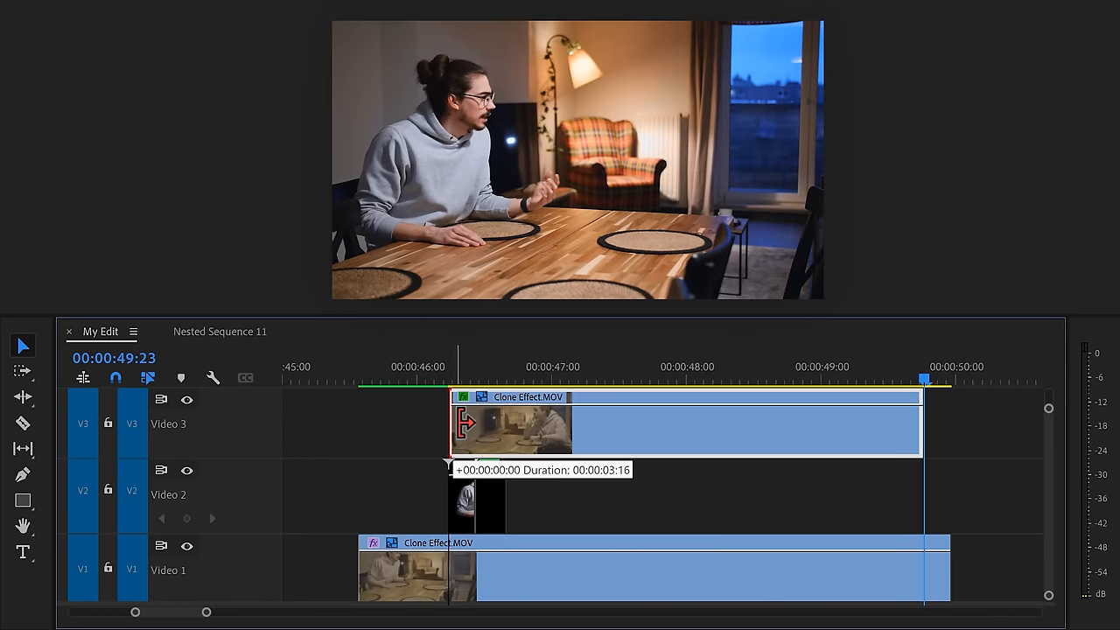